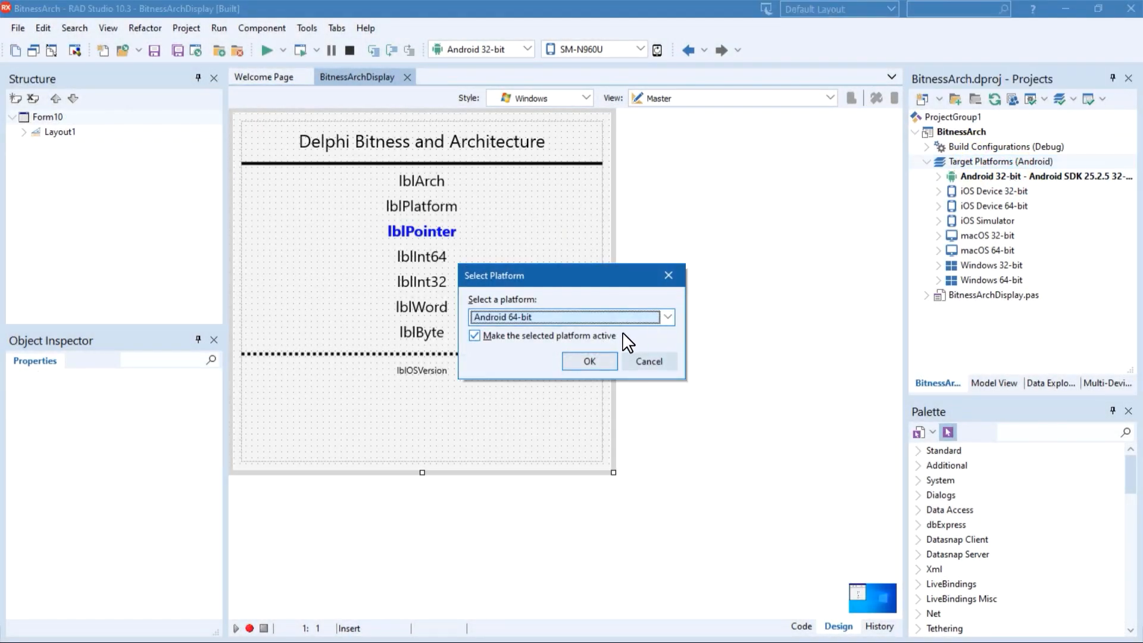
- Confirm Android 64-bit as active platform and launch the bitness app on the Android phone
{"action": "left_click", "coordinate": [588, 360]}
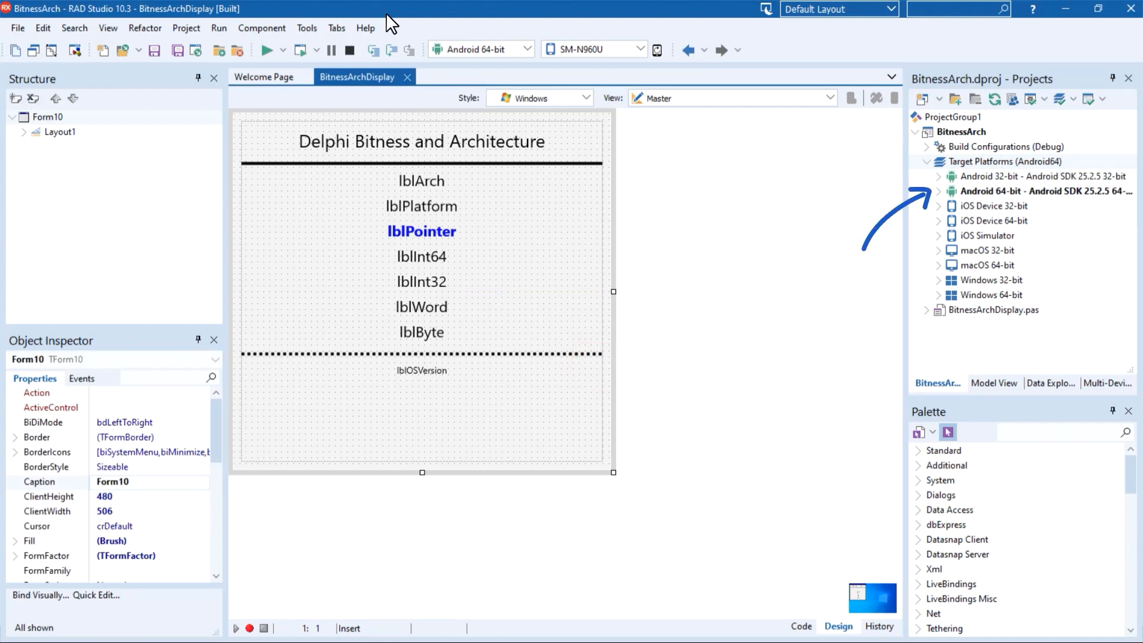
{"action": "mouse_move", "coordinate": [267, 54]}
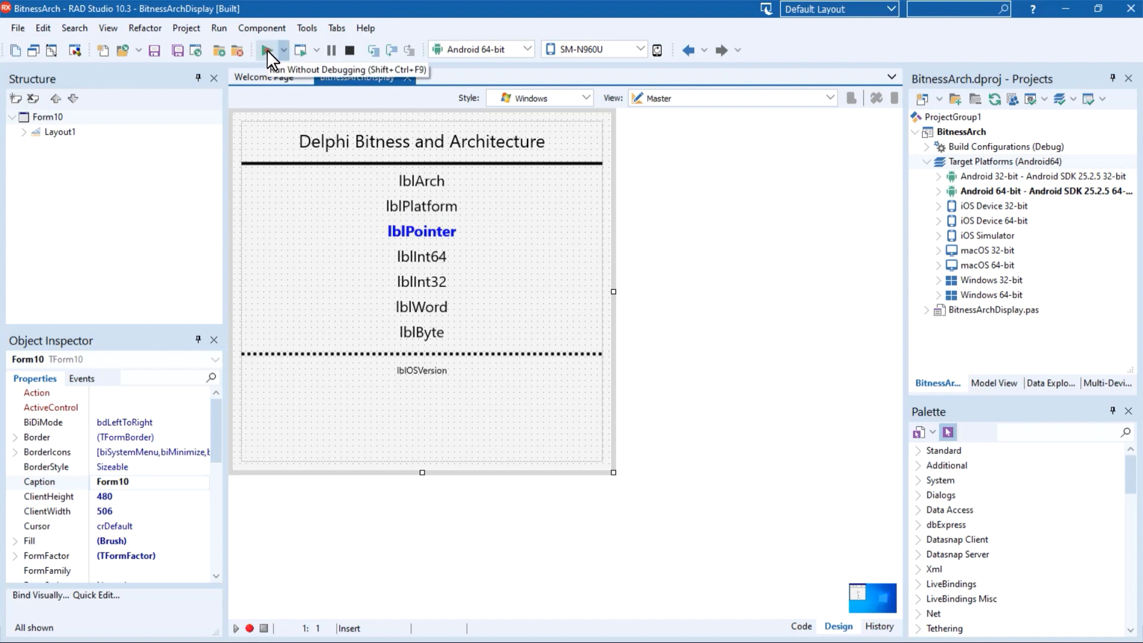
{"action": "left_click", "coordinate": [265, 50]}
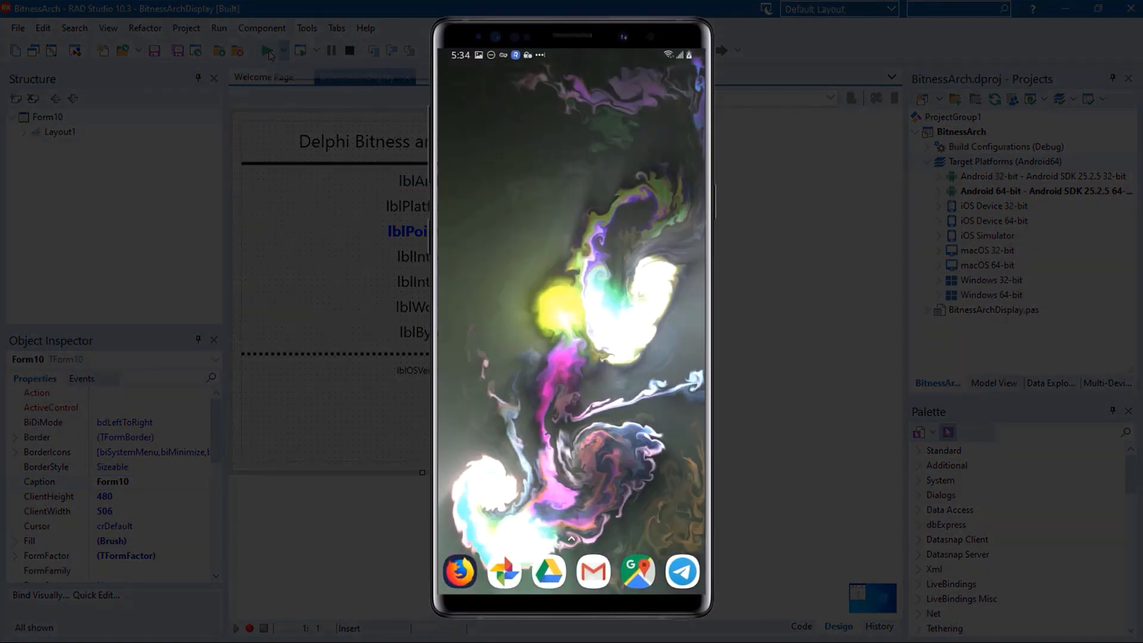
{"action": "left_click", "coordinate": [268, 50]}
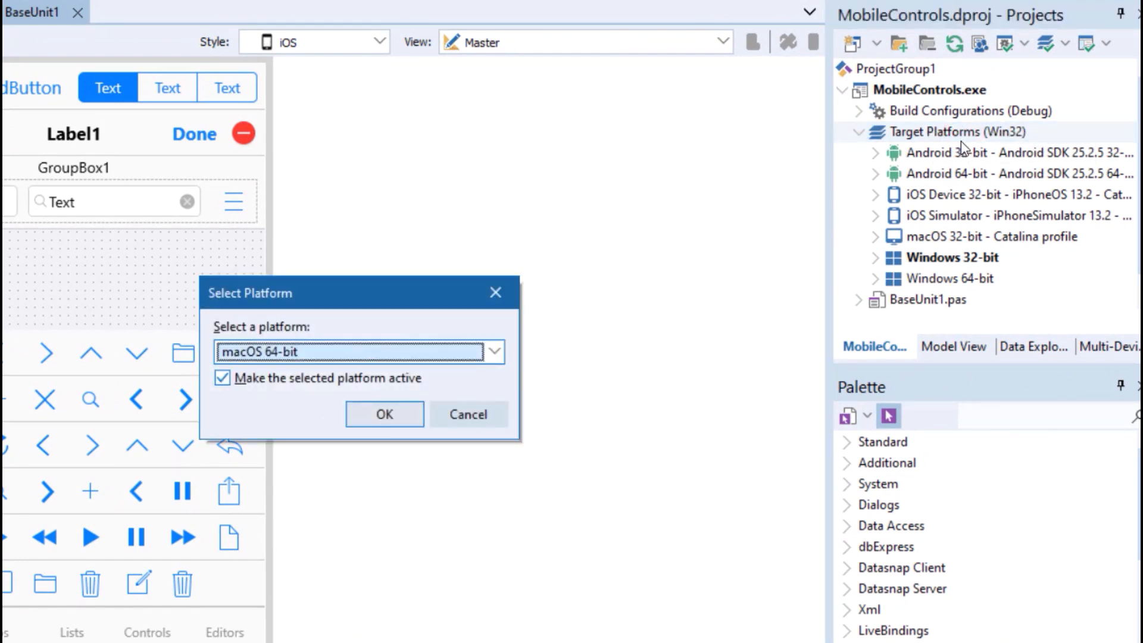
- Confirm macOS 64-bit as active and run the MobileControls app on the Catalina Mac
{"action": "left_click", "coordinate": [430, 403]}
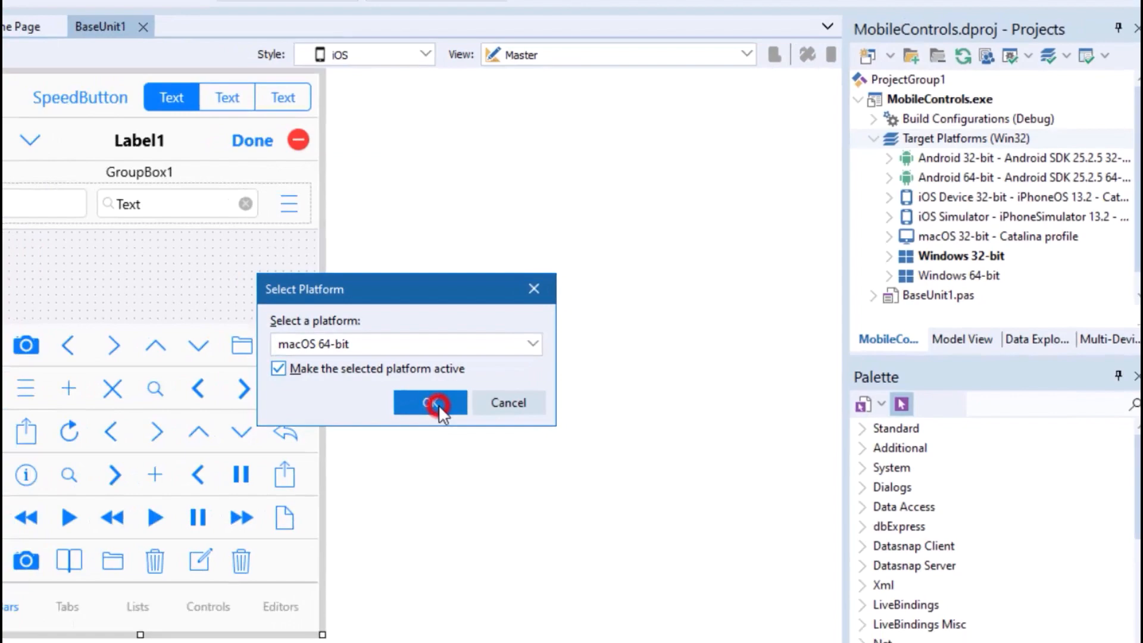
{"action": "left_click", "coordinate": [430, 402]}
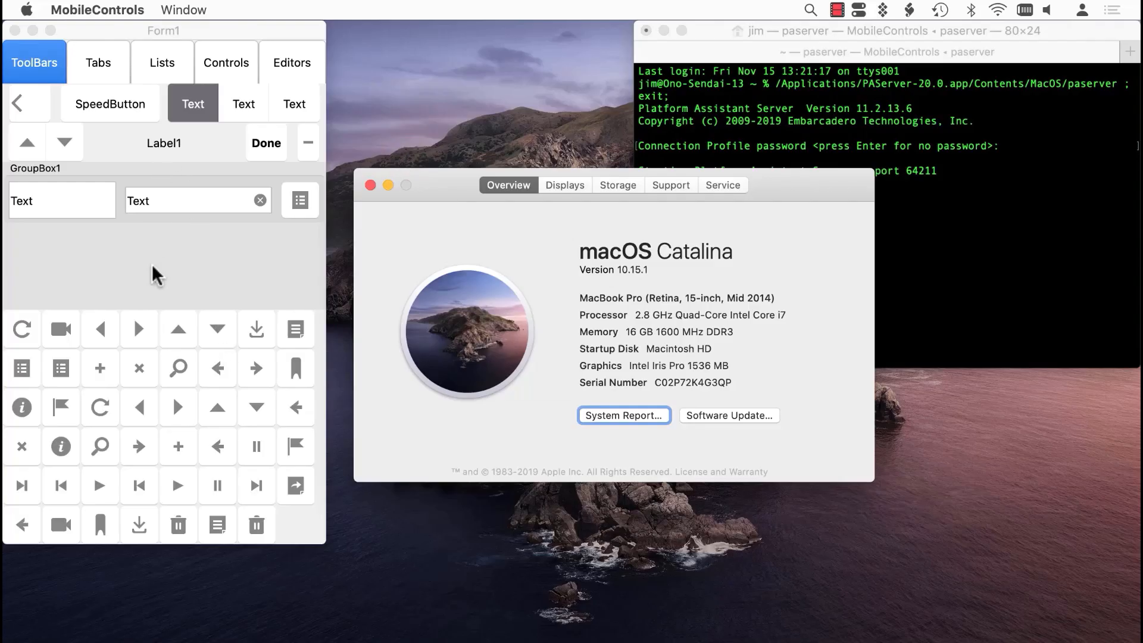
{"action": "left_click", "coordinate": [99, 62]}
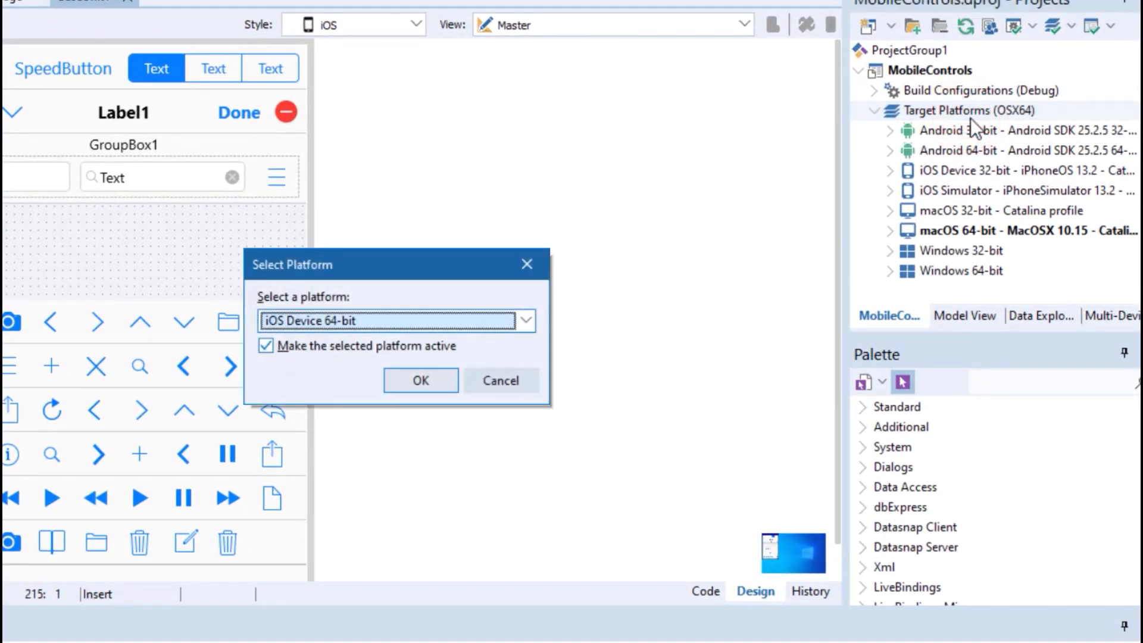
- Confirm iOS Device 64-bit, run MobileControls on the iPhone and switch it to dark appearance
{"action": "left_click", "coordinate": [421, 380]}
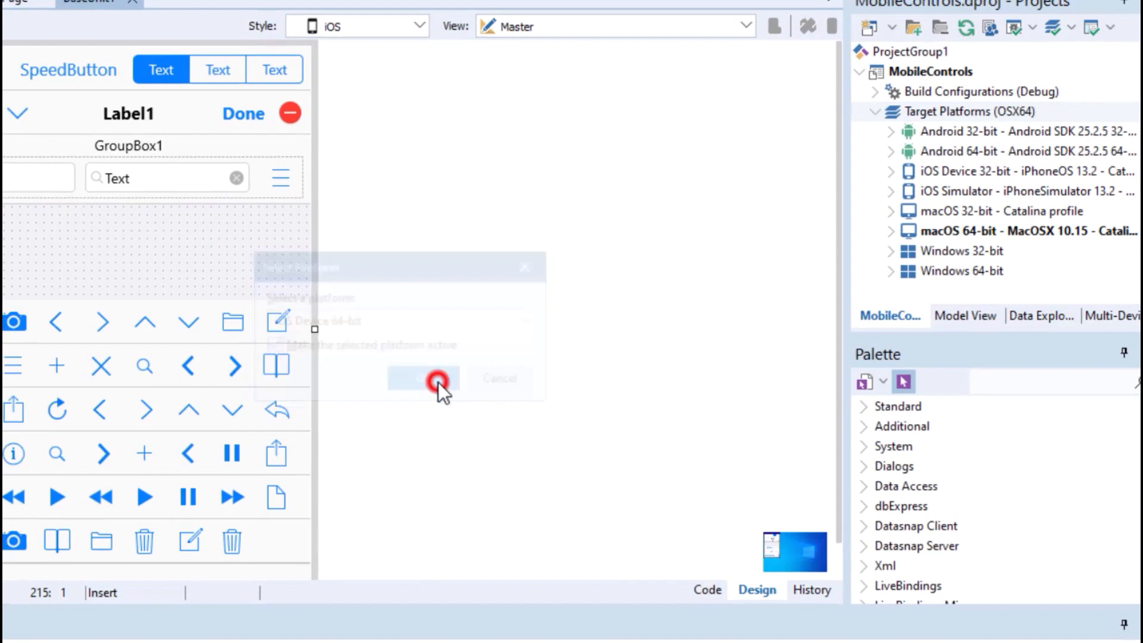
{"action": "left_click", "coordinate": [440, 379]}
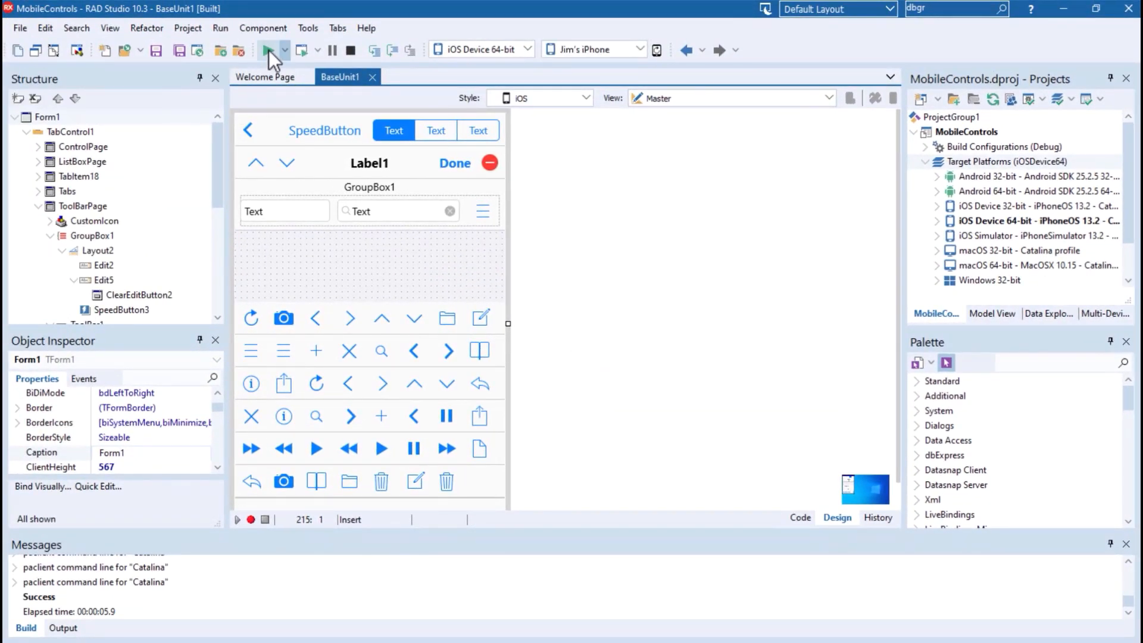
{"action": "left_click", "coordinate": [266, 50]}
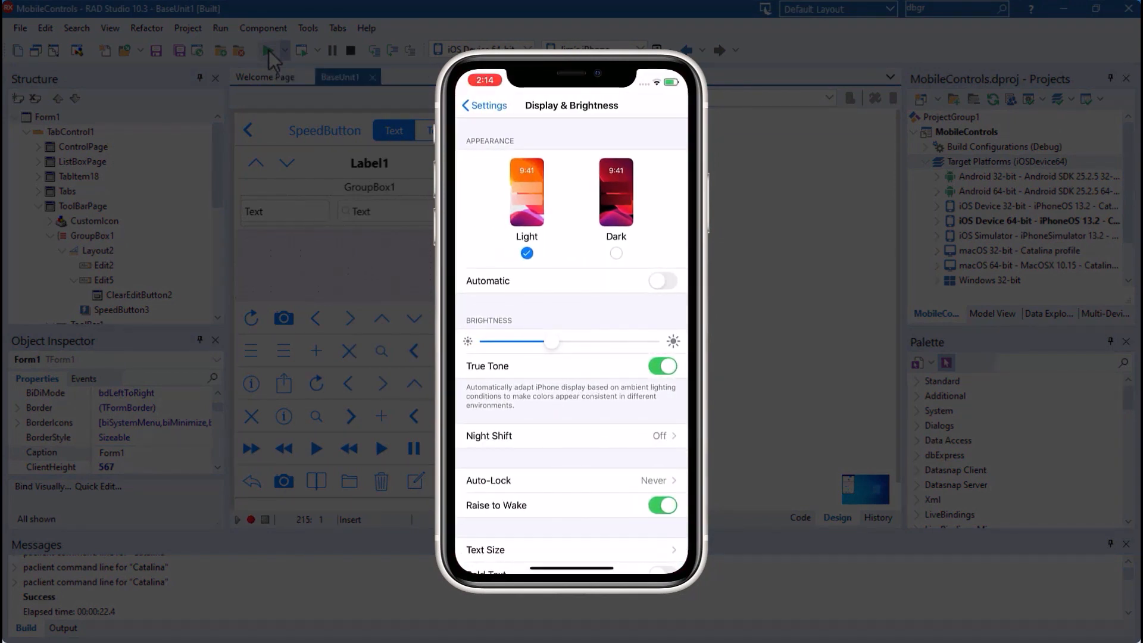
{"action": "left_click", "coordinate": [616, 190]}
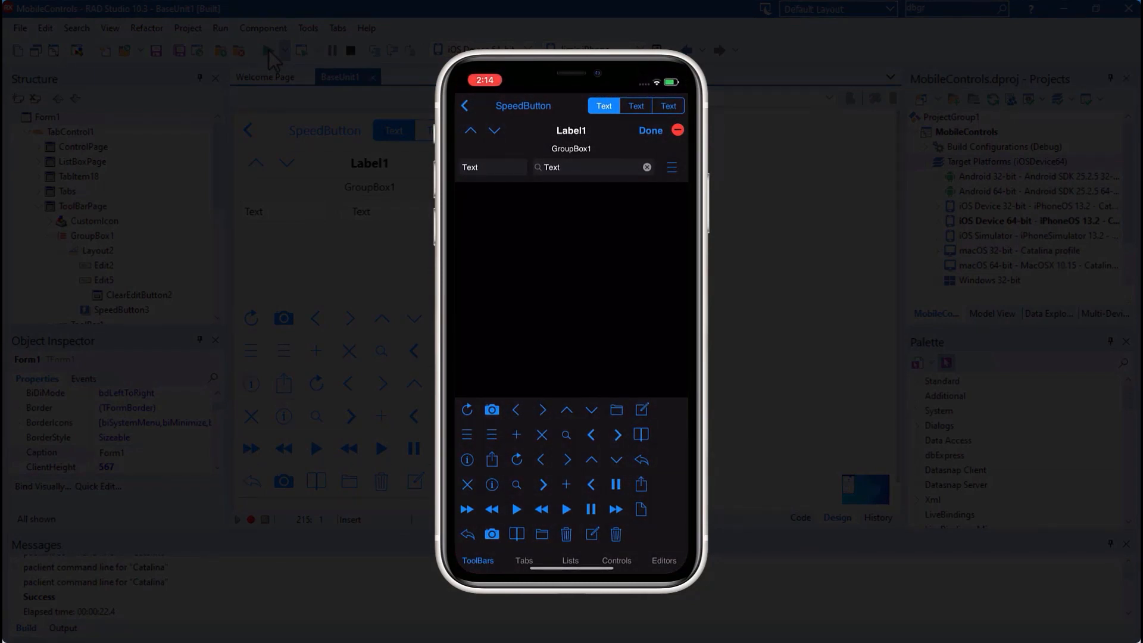
{"action": "left_click", "coordinate": [524, 560]}
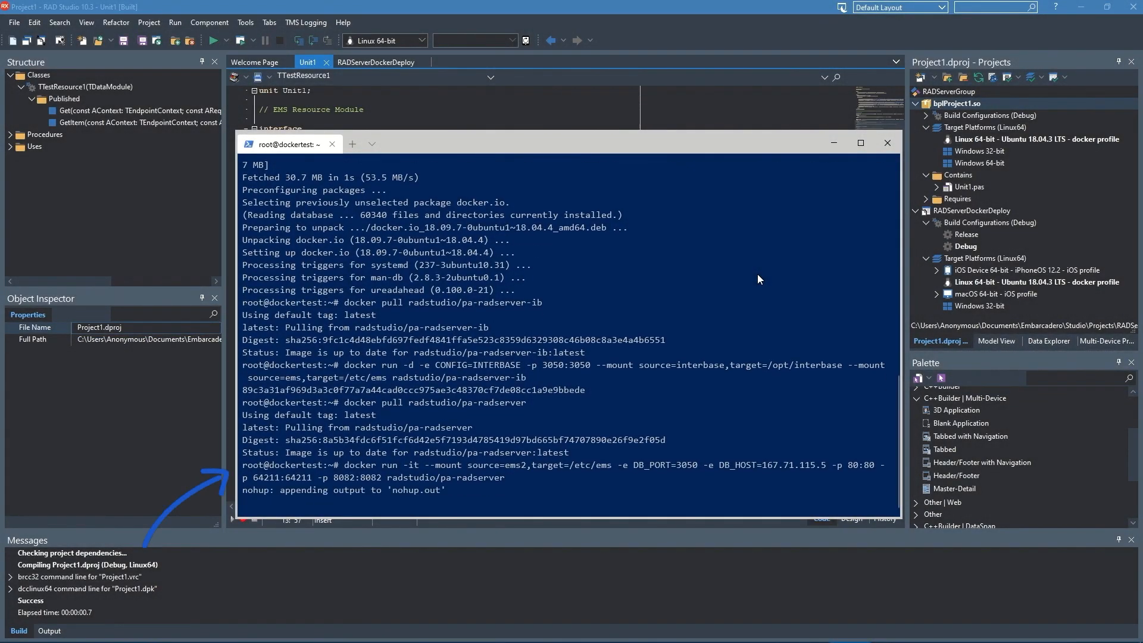
- Pull radstudio/pa-radserver and start the RAD Server container with ems mount and port mappings
{"action": "type", "text": "v"}
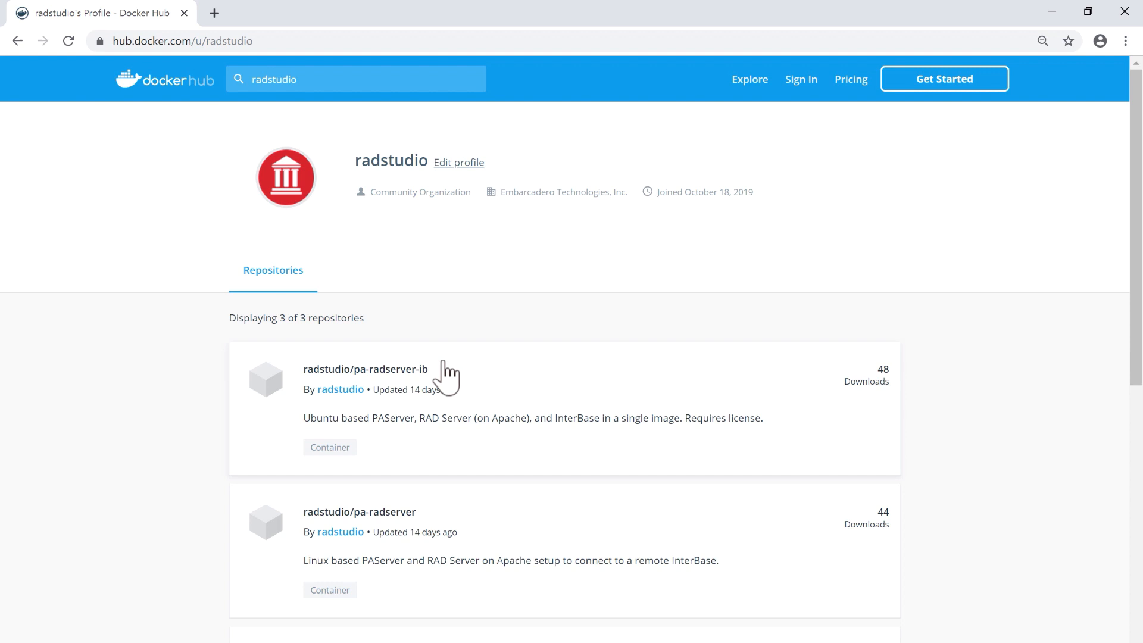
- Browse the radstudio repositories list and open the radstudio/pa-radserver repository
{"action": "scroll", "scroll_direction": "down", "scroll_amount": 3}
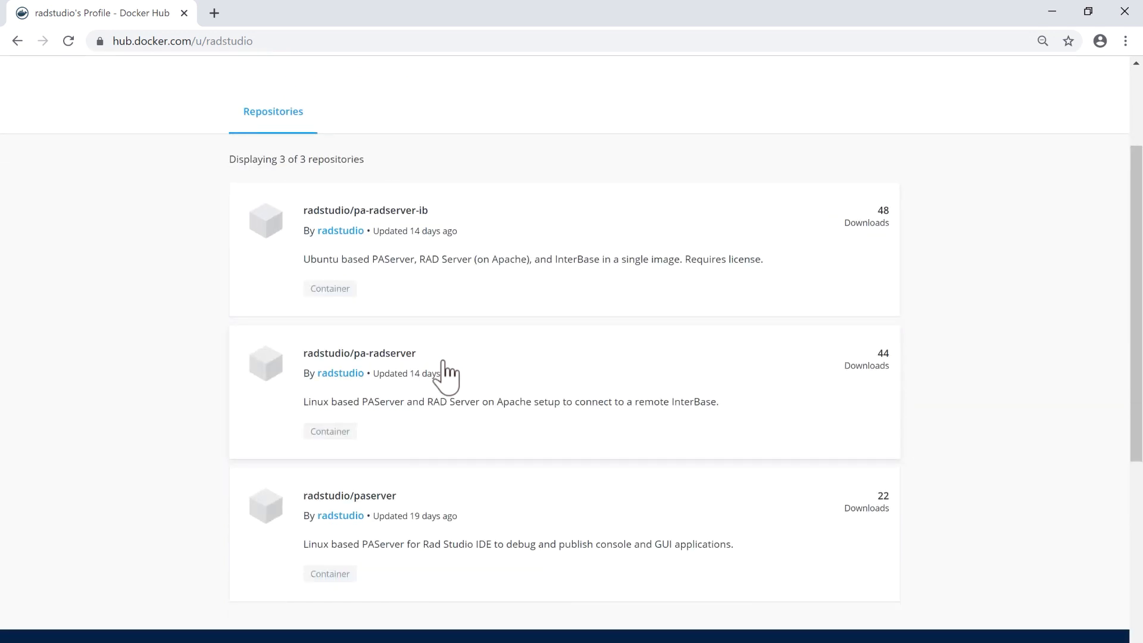
{"action": "left_click", "coordinate": [366, 209]}
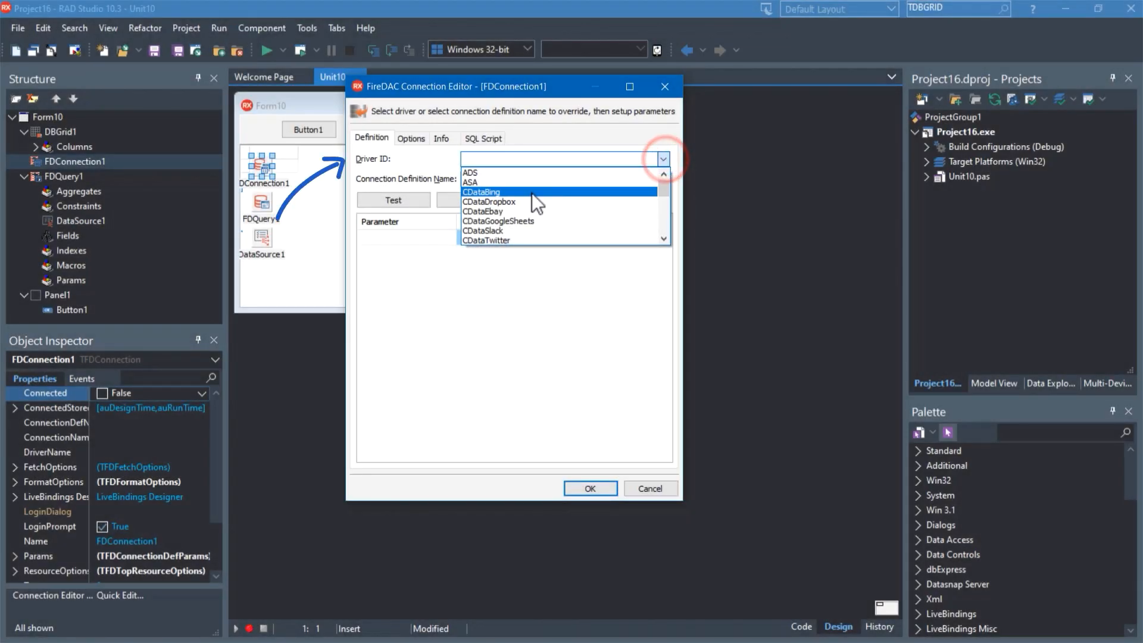
- Use the CDataBing driver, execute the NewsSearch query for 'FireDAC' and review its Title, Description and URL fields
{"action": "left_click", "coordinate": [481, 192]}
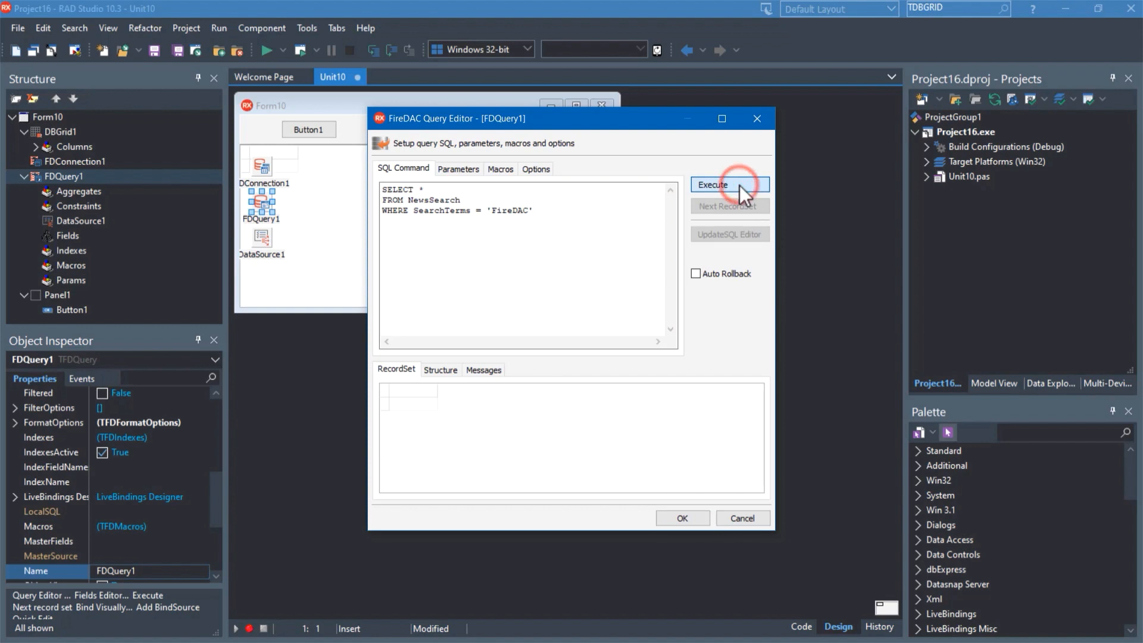
{"action": "left_click", "coordinate": [440, 369]}
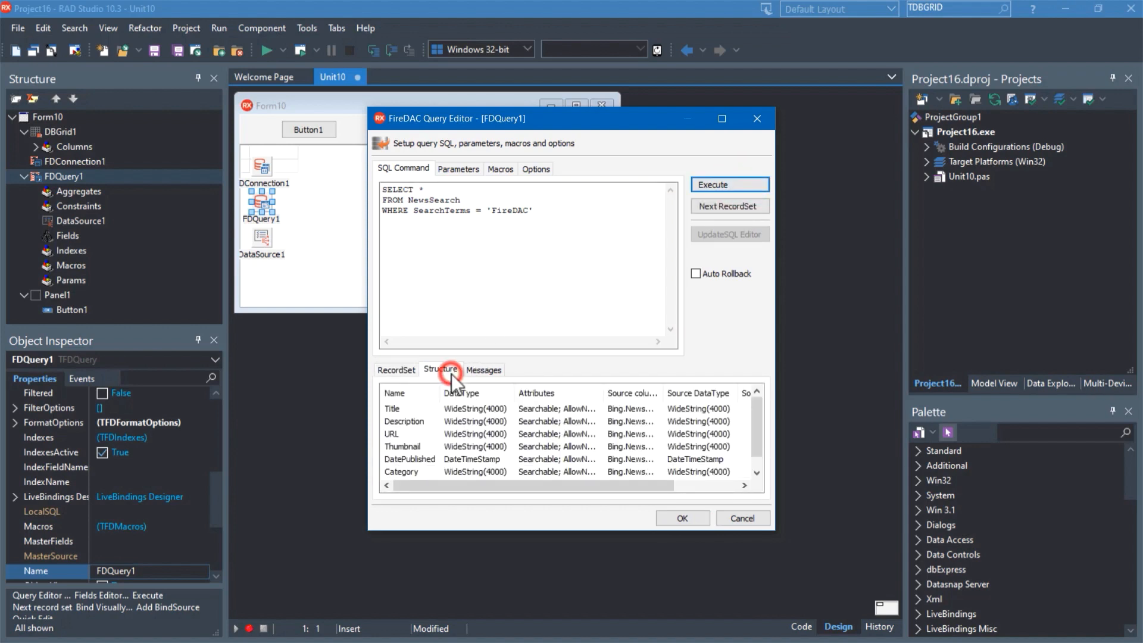
{"action": "left_click", "coordinate": [683, 518]}
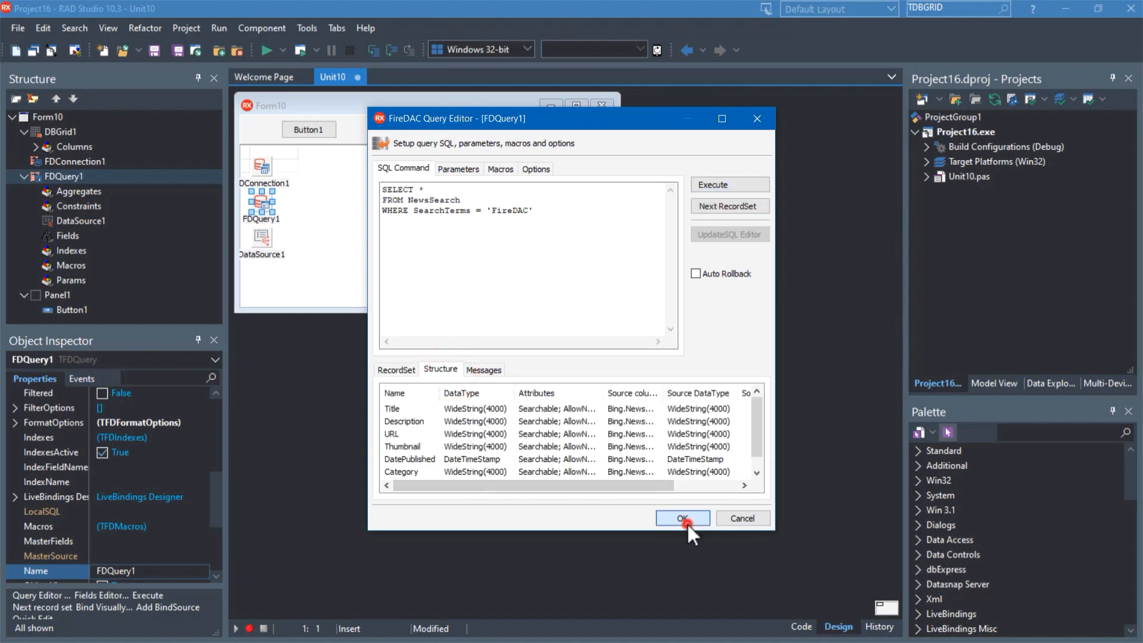
{"action": "left_click", "coordinate": [682, 517]}
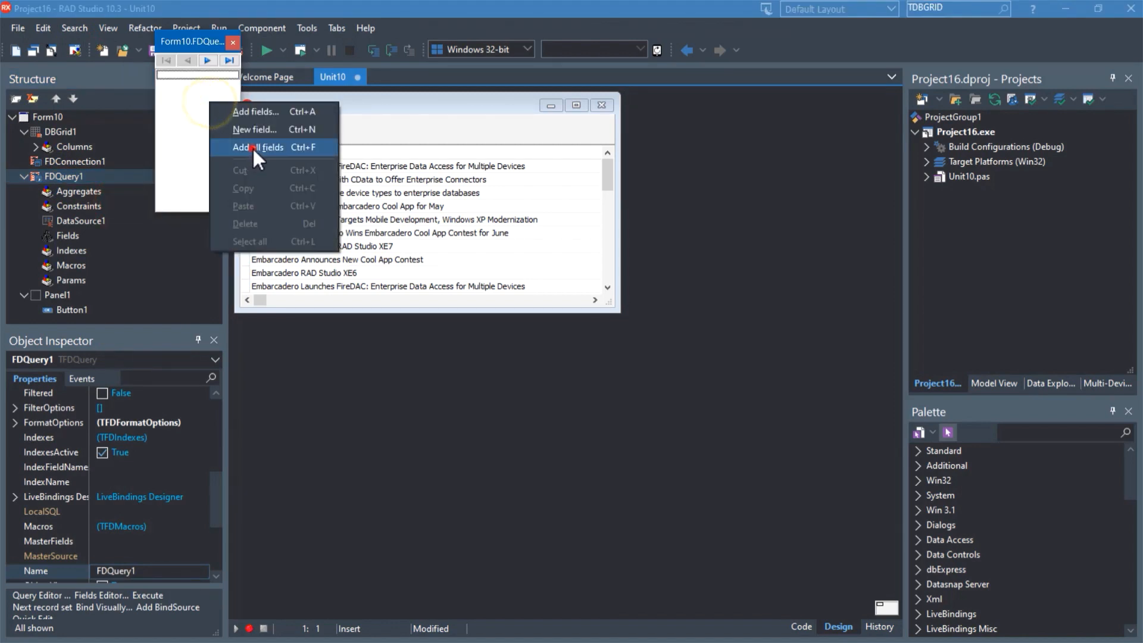
- Add all result fields under FDQuery1 and turn its Active property off
{"action": "left_click", "coordinate": [257, 147]}
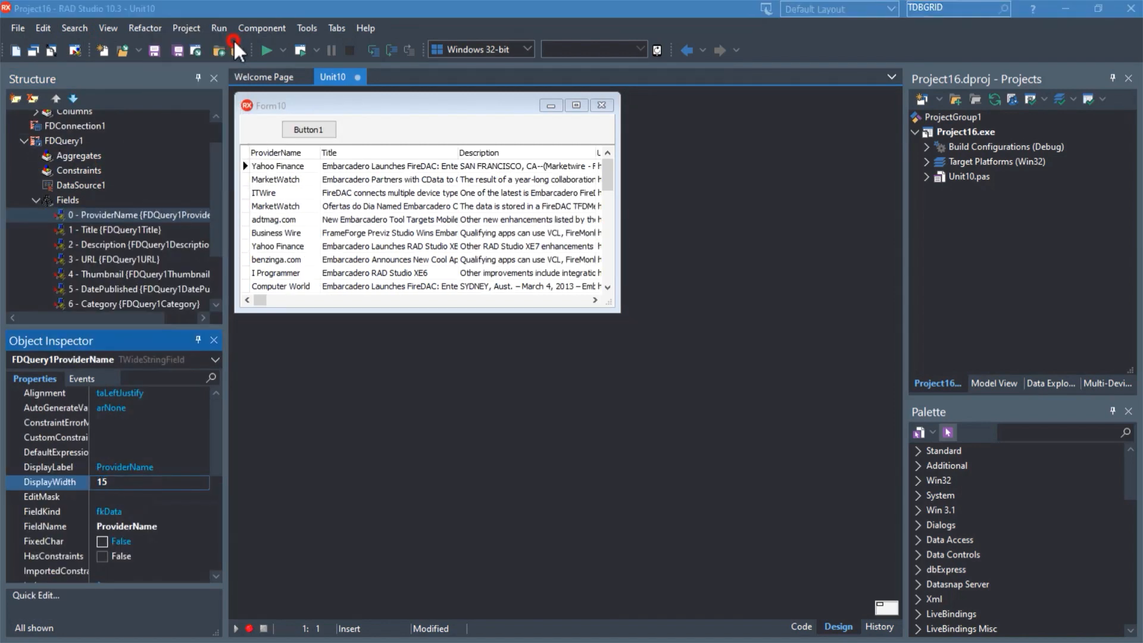
{"action": "left_click", "coordinate": [62, 140]}
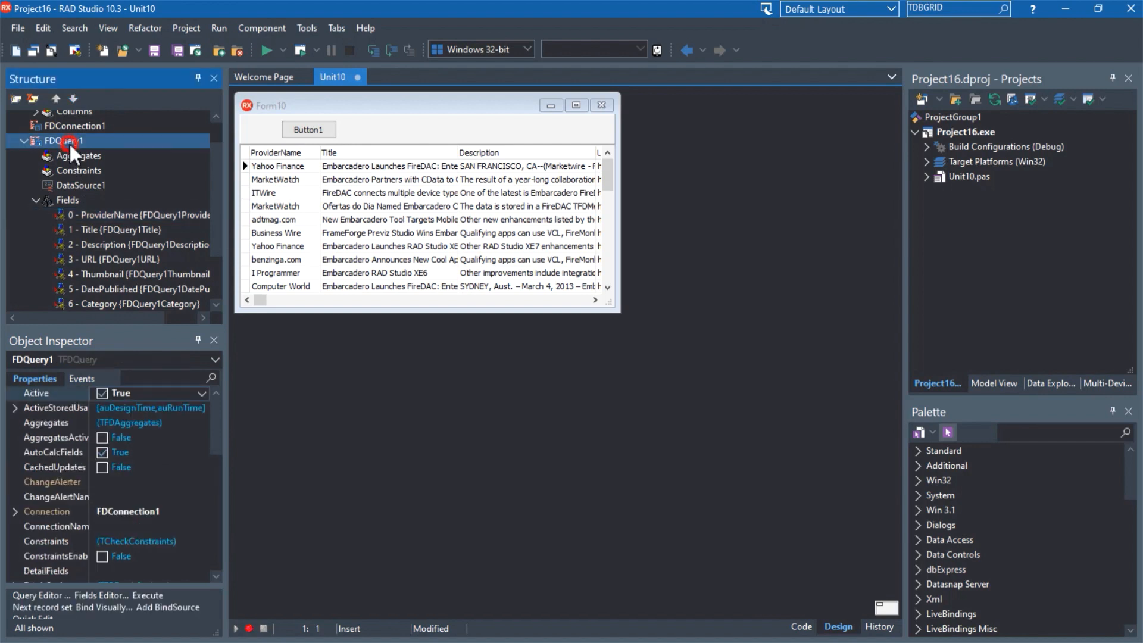
{"action": "left_click", "coordinate": [102, 392]}
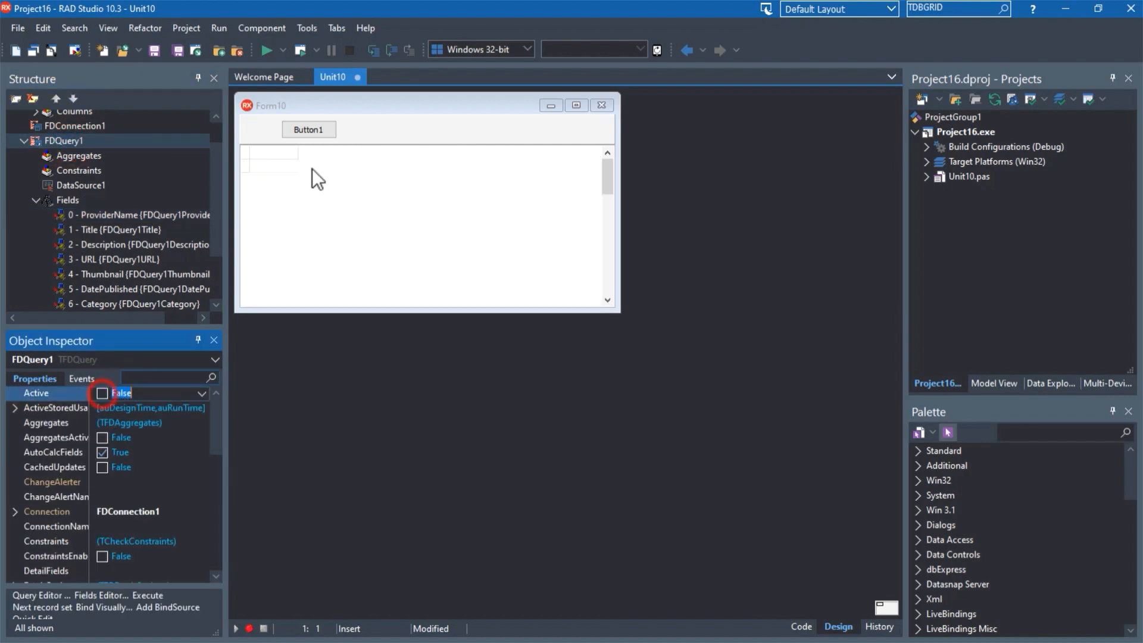
- Make Button1's click handler call FDQuery1.Open(), run the app and fill the grid with news rows
{"action": "double_click", "coordinate": [309, 128]}
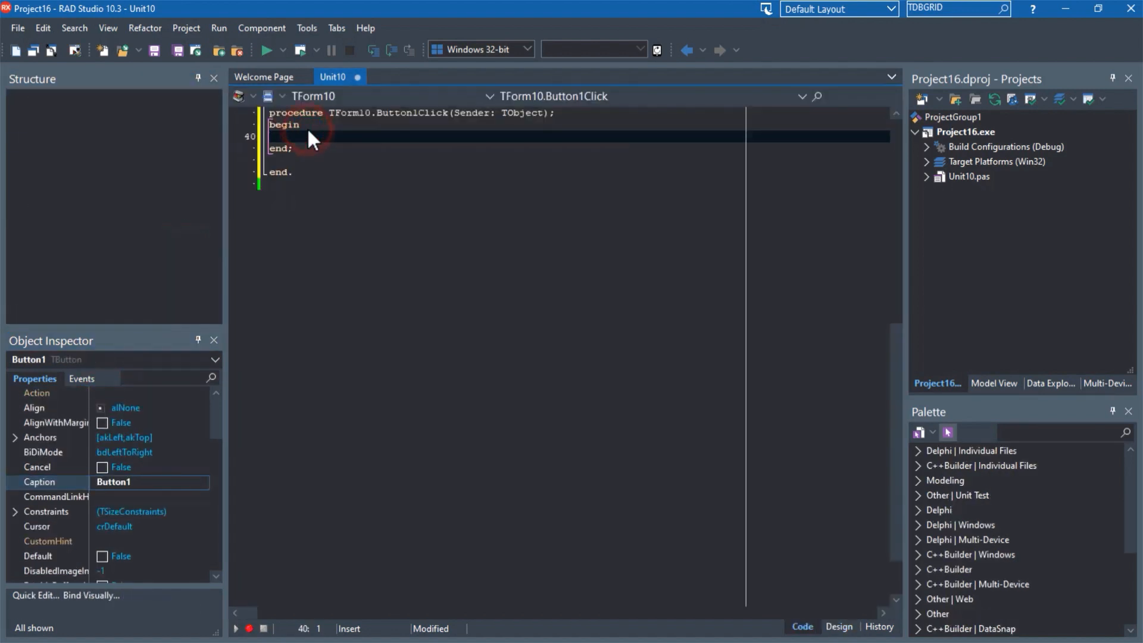
{"action": "type", "text": "FDQuery1.Ope"}
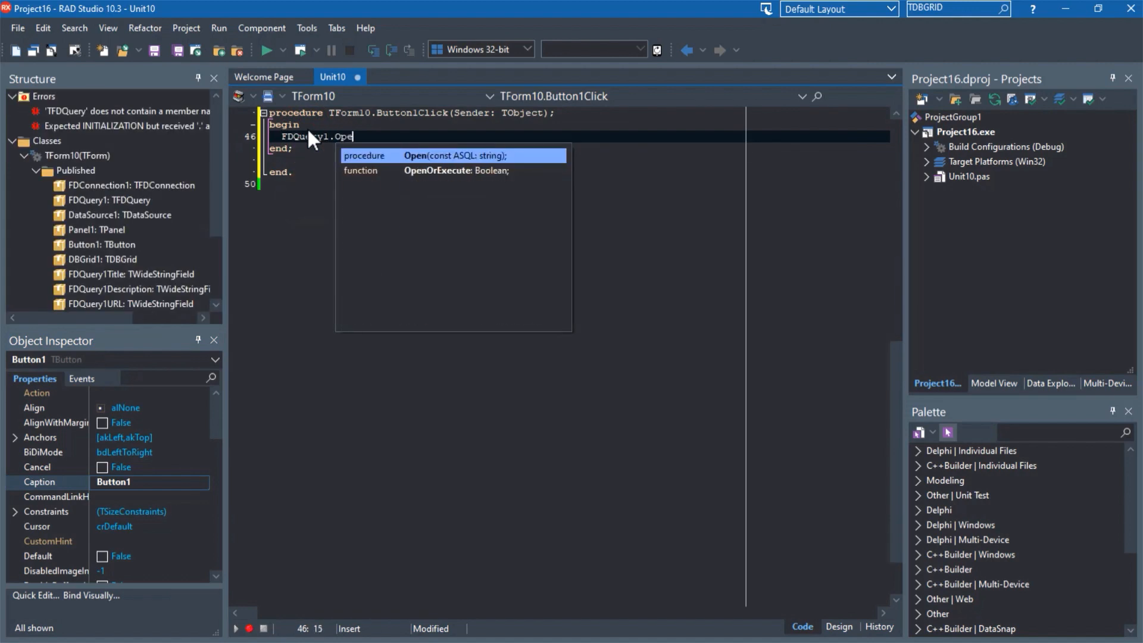
{"action": "type", "text": "();"}
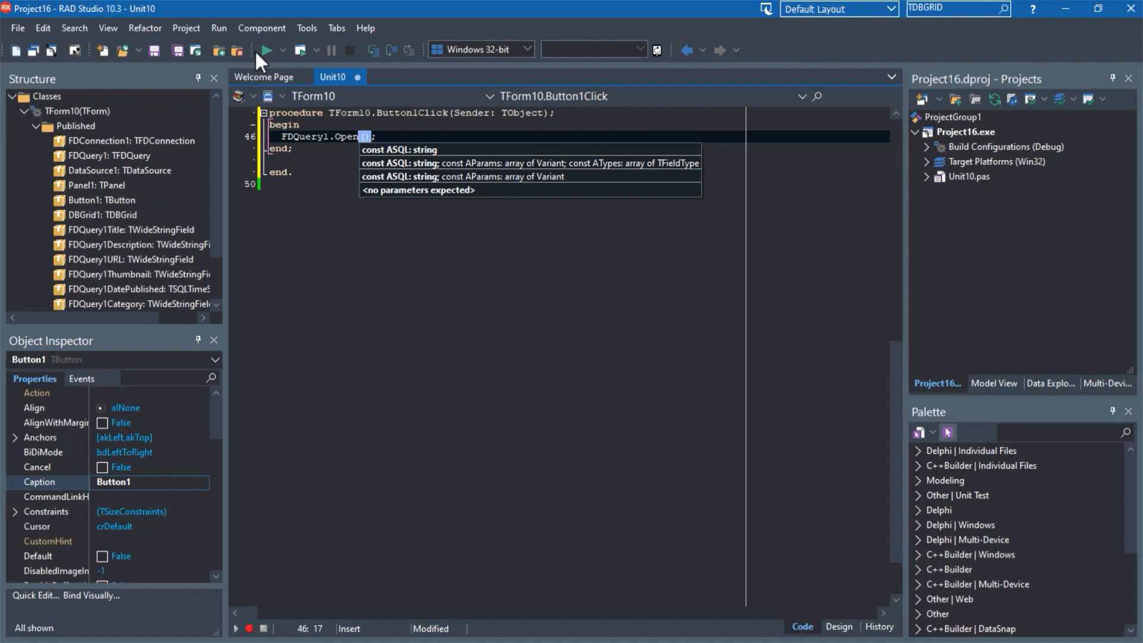
{"action": "left_click", "coordinate": [266, 50]}
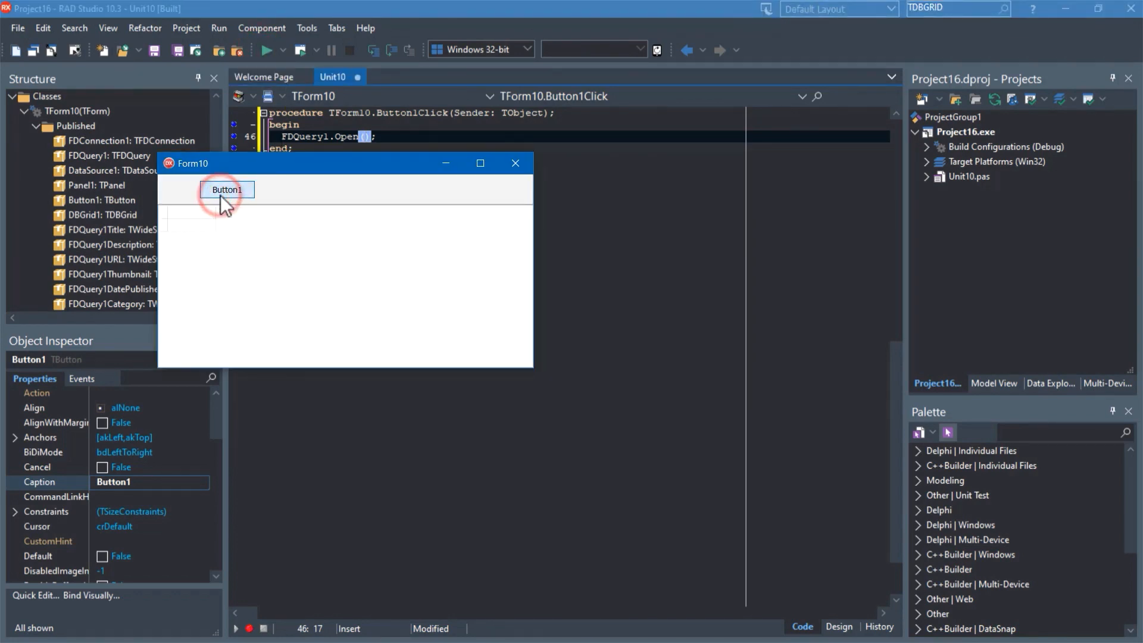
{"action": "left_click", "coordinate": [226, 189]}
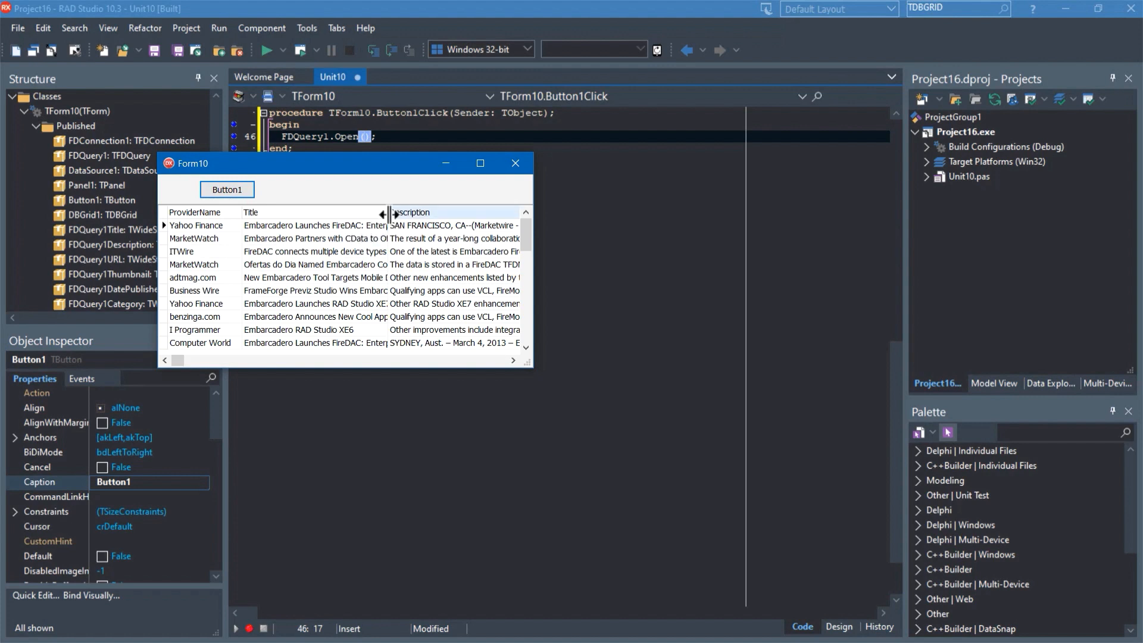